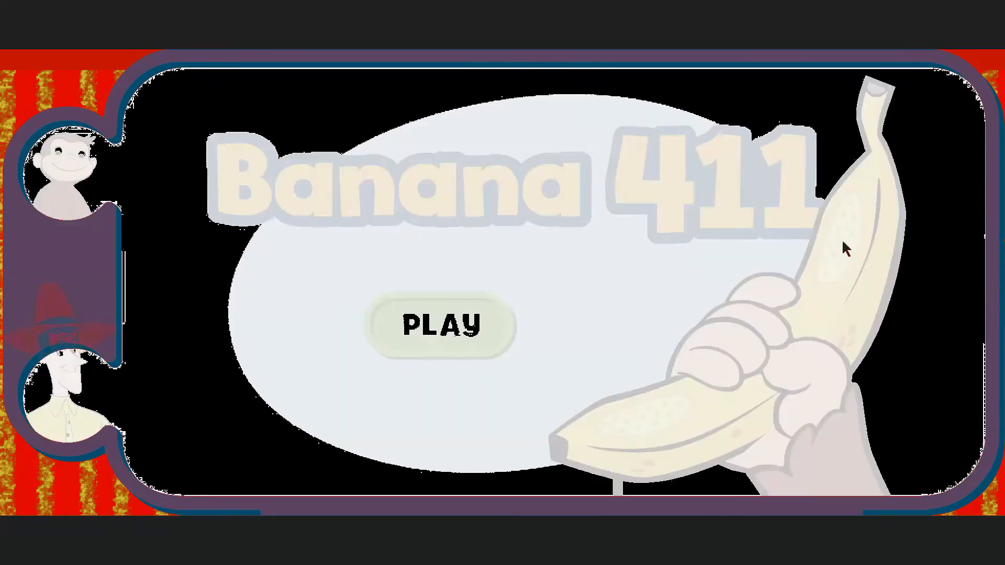
Start Banana 411 from the title screen so the microwave-phone keypad appears.
{"action": "left_click", "coordinate": [440, 324]}
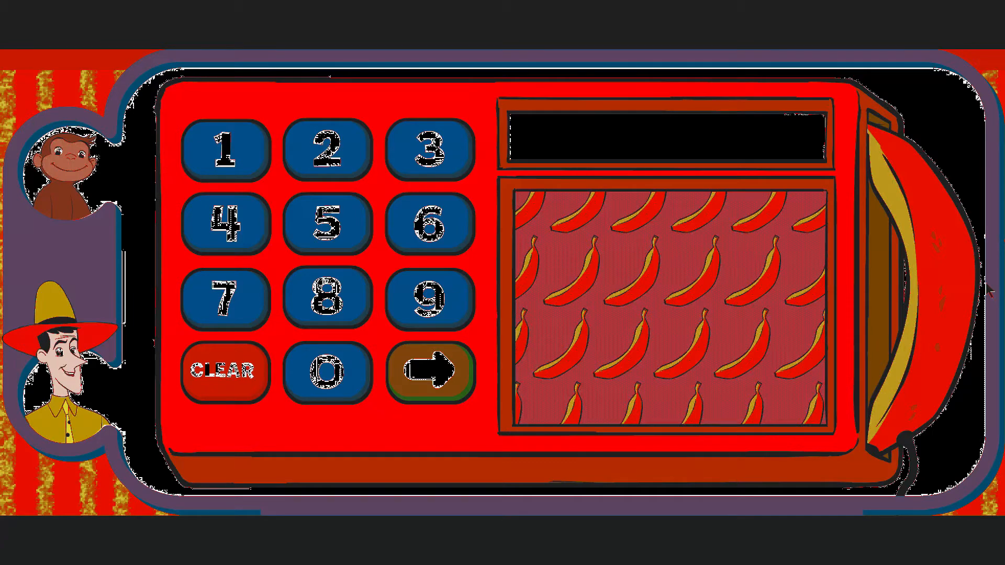
{"action": "left_click", "coordinate": [428, 301]}
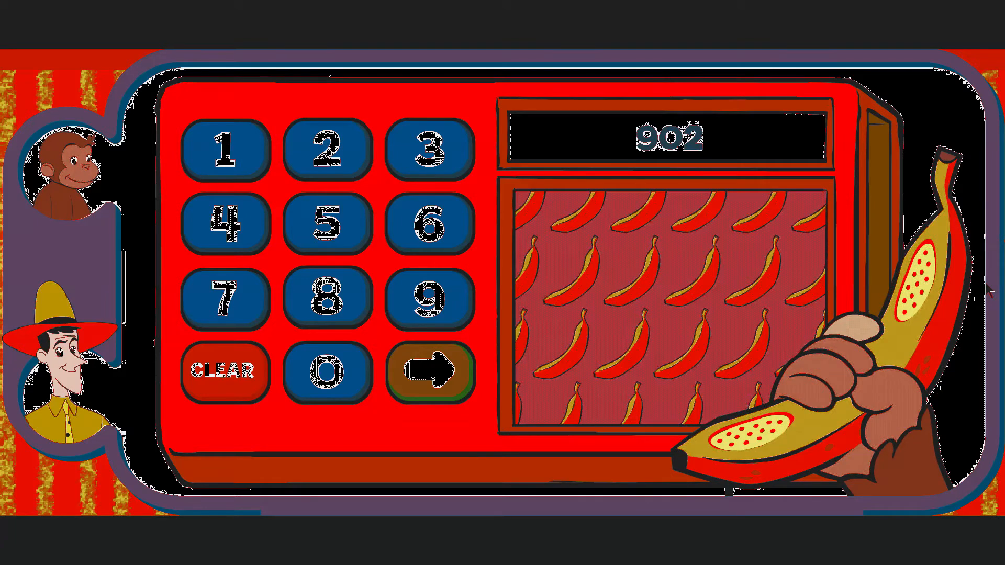
{"action": "left_click", "coordinate": [429, 373]}
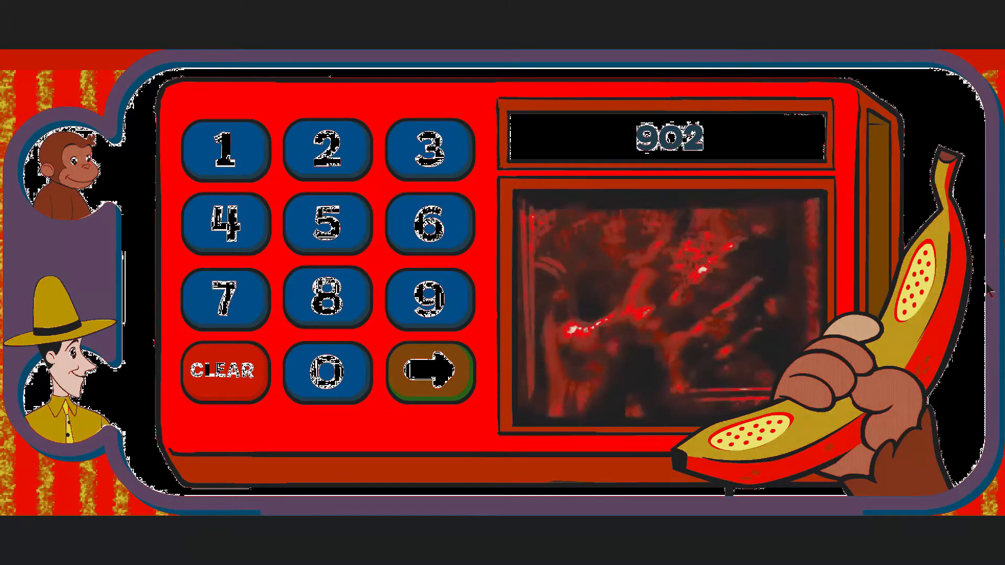
{"action": "left_click", "coordinate": [435, 371]}
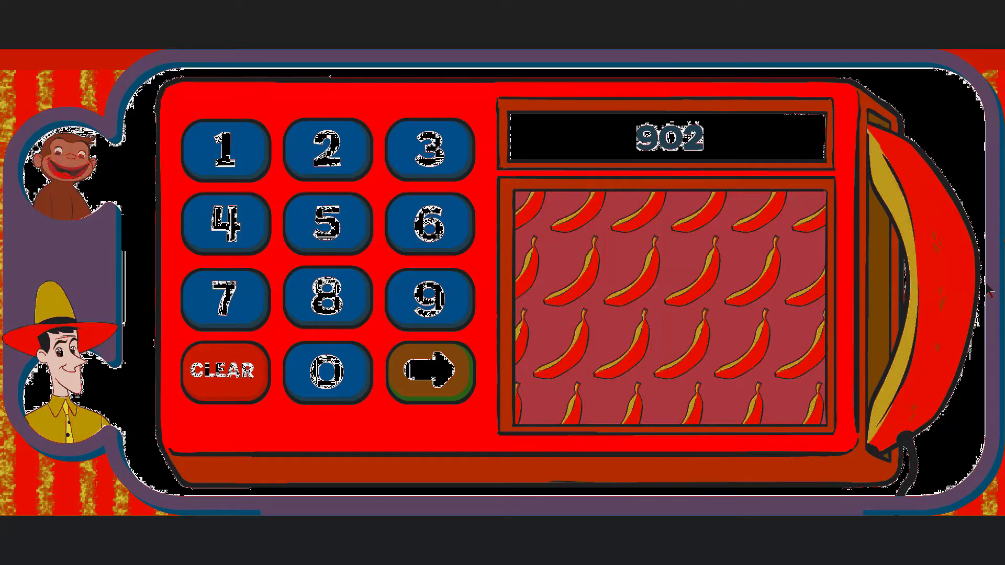
{"action": "left_click", "coordinate": [224, 369]}
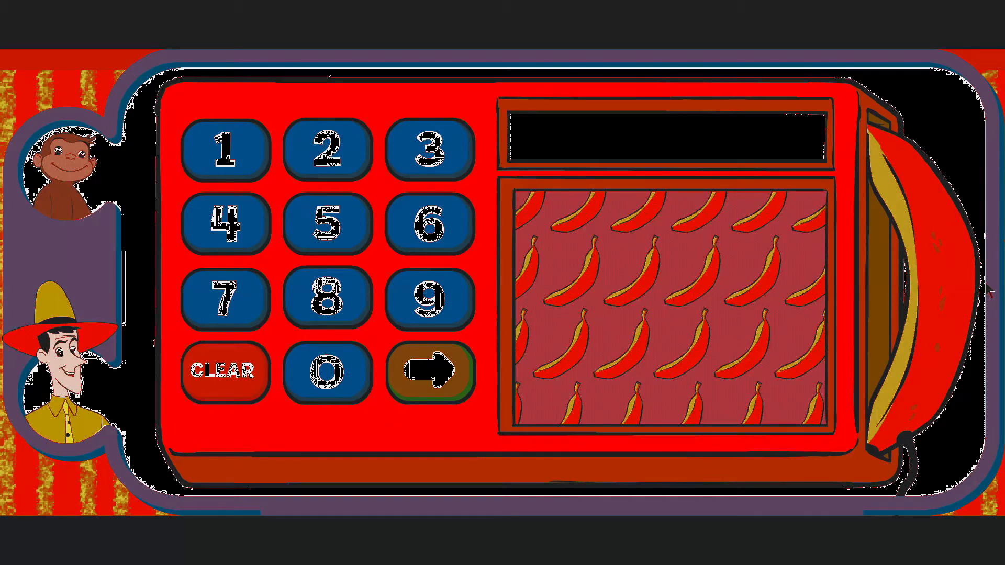
{"action": "left_click", "coordinate": [329, 371]}
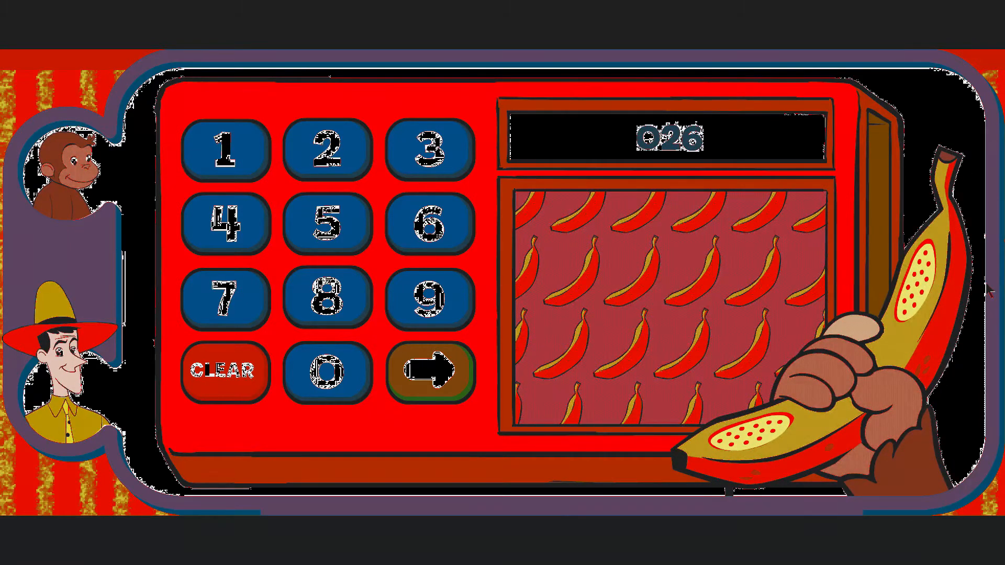
{"action": "left_click", "coordinate": [433, 372]}
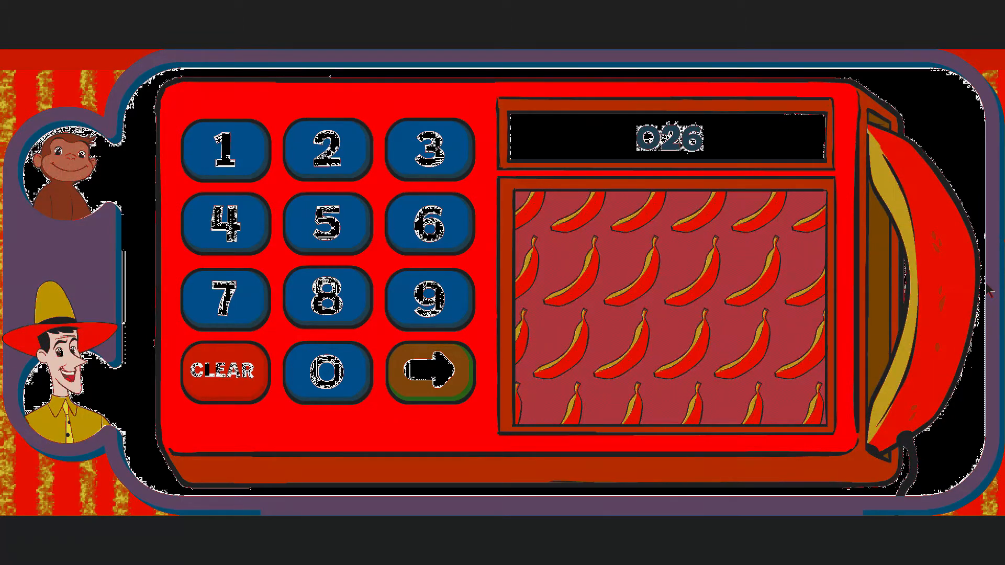
{"action": "left_click", "coordinate": [221, 373]}
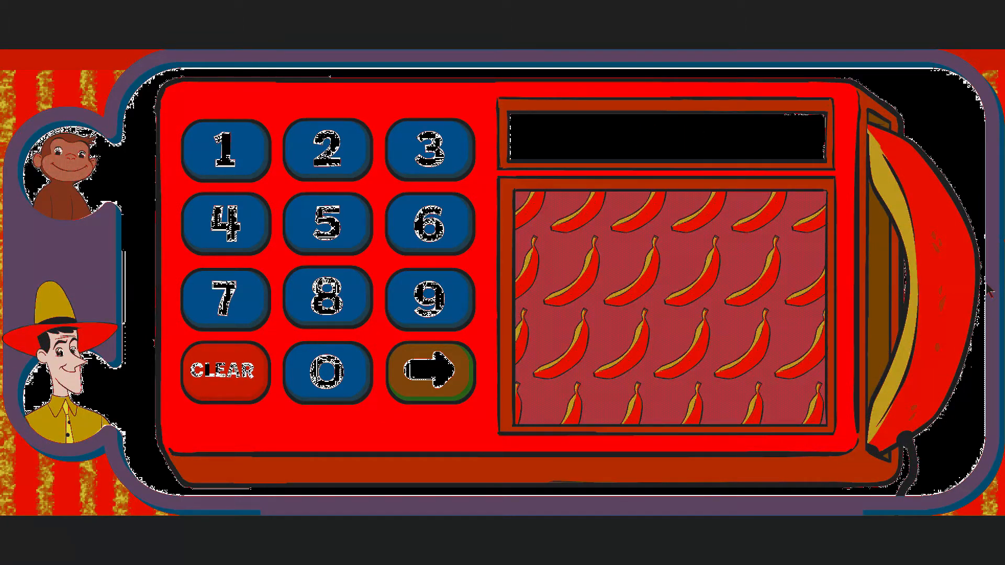
Dial the number 963 on the keypad.
{"action": "left_click", "coordinate": [428, 299]}
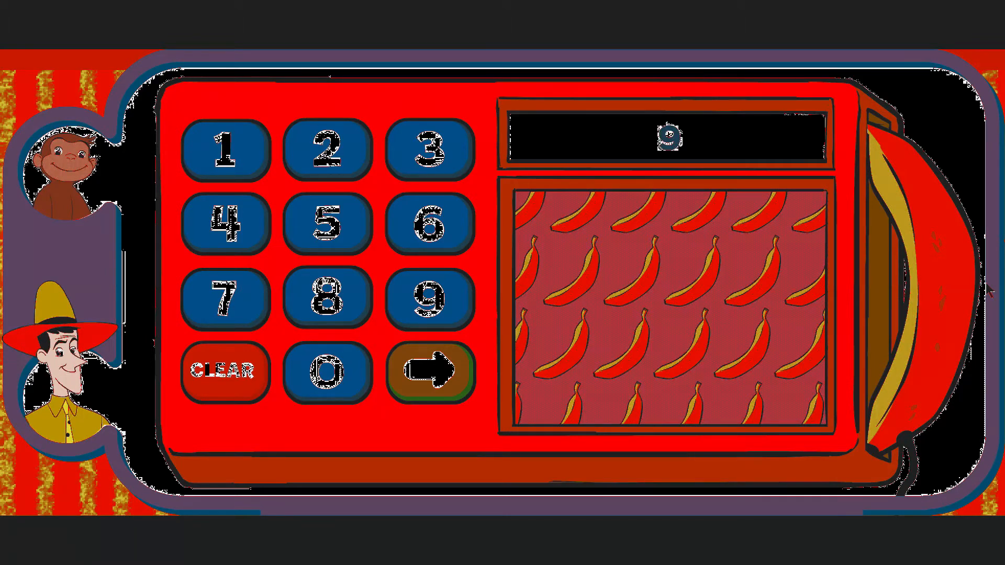
{"action": "left_click", "coordinate": [429, 228]}
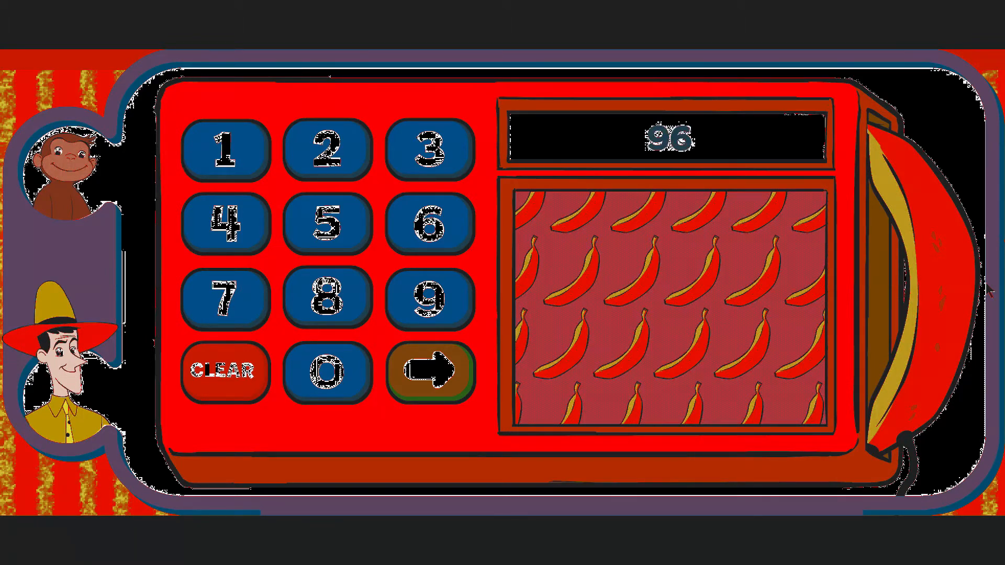
{"action": "left_click", "coordinate": [426, 147]}
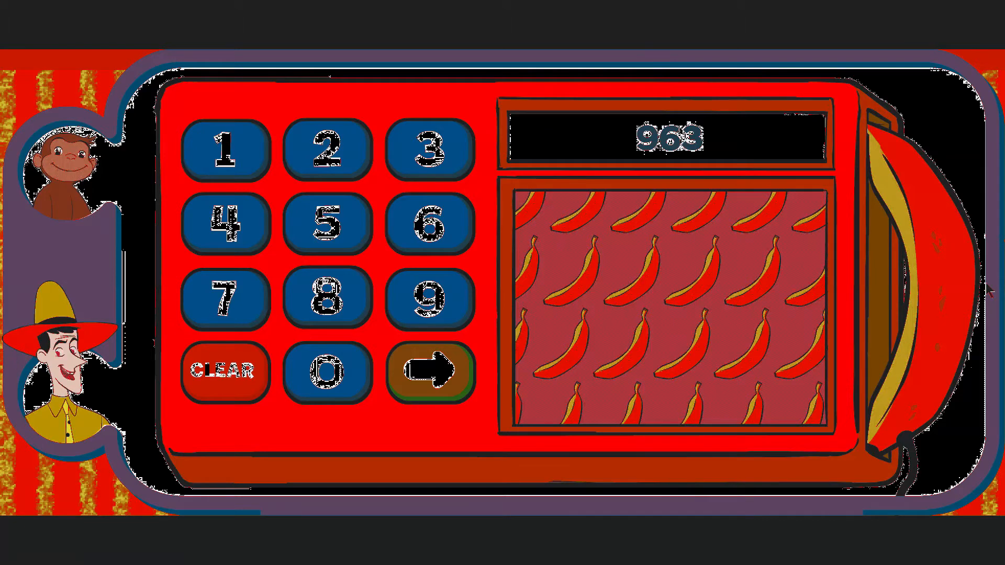
Clear 963 and begin a new number with the digit 9.
{"action": "left_click", "coordinate": [224, 371]}
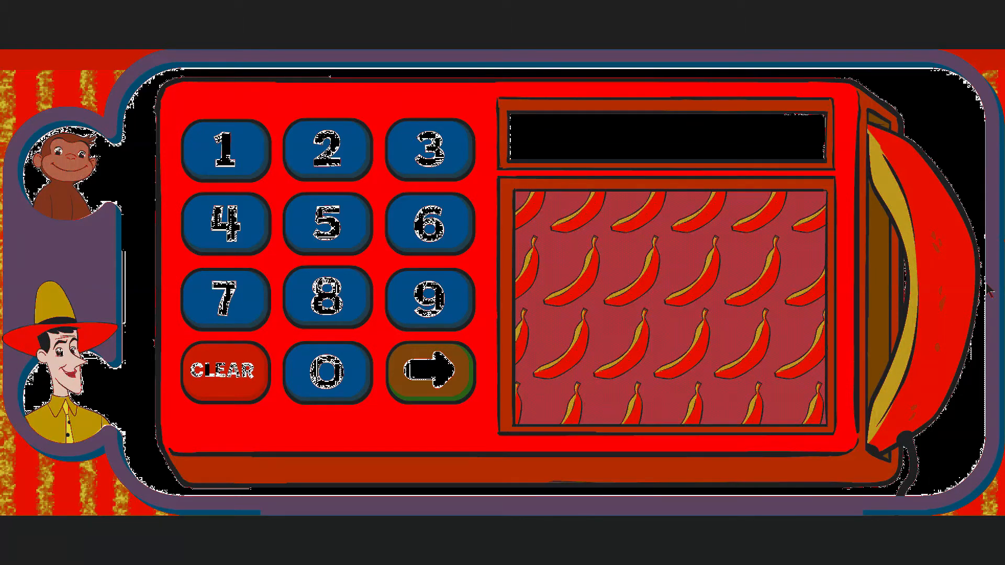
{"action": "left_click", "coordinate": [430, 298]}
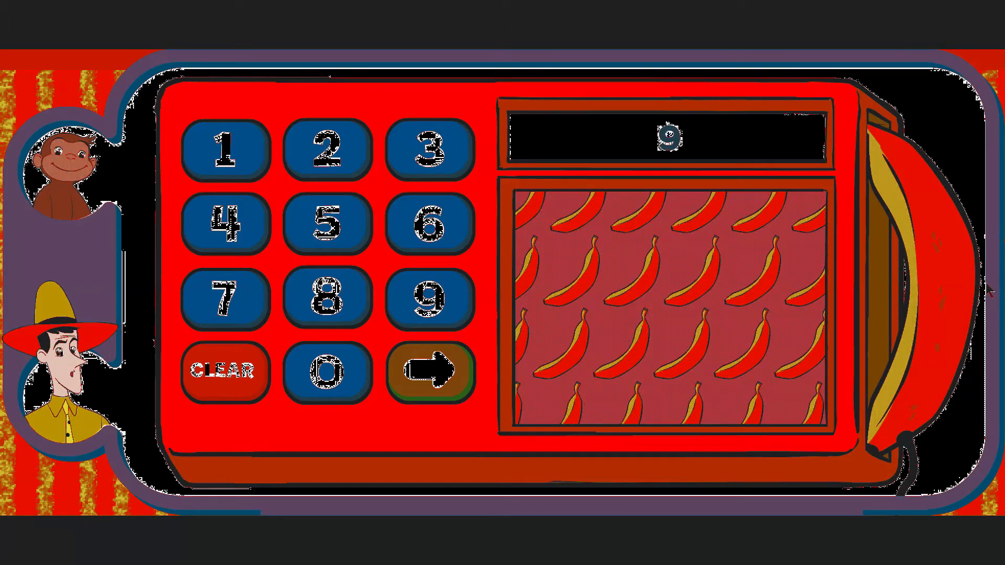